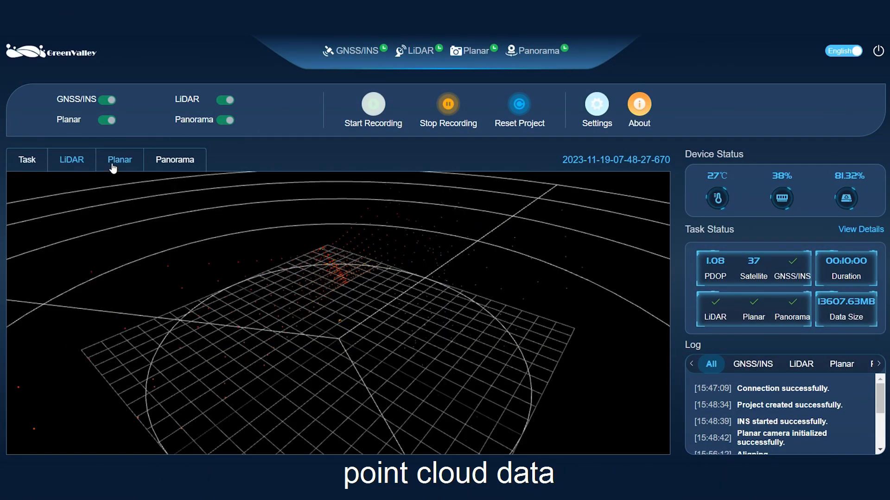
- Switch the feed display from the point cloud to the planar camera image, then the 360-degree panorama
left_click(119, 159)
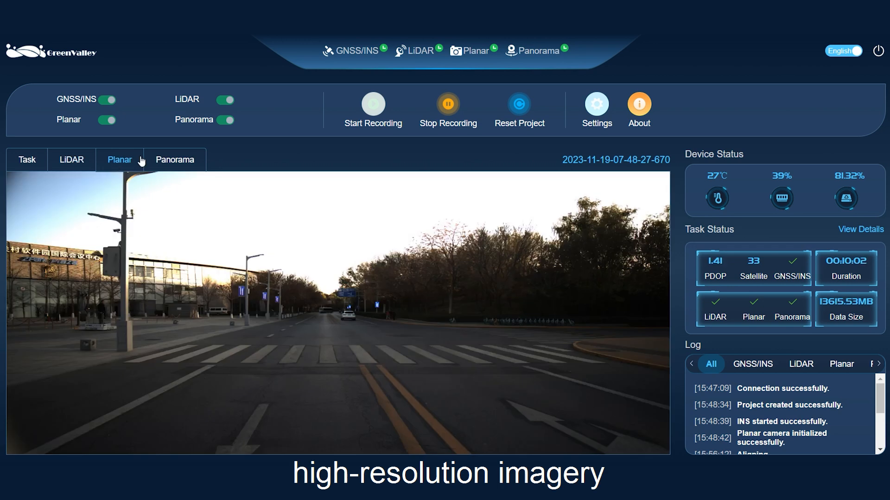
left_click(174, 160)
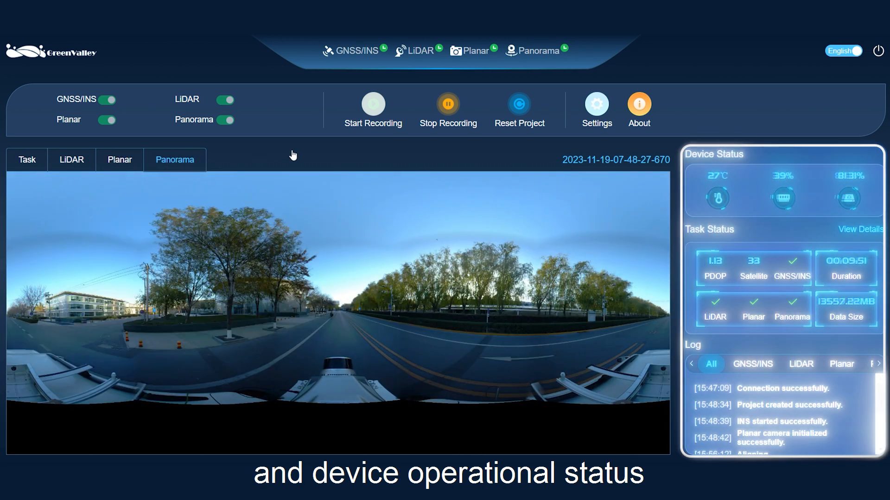